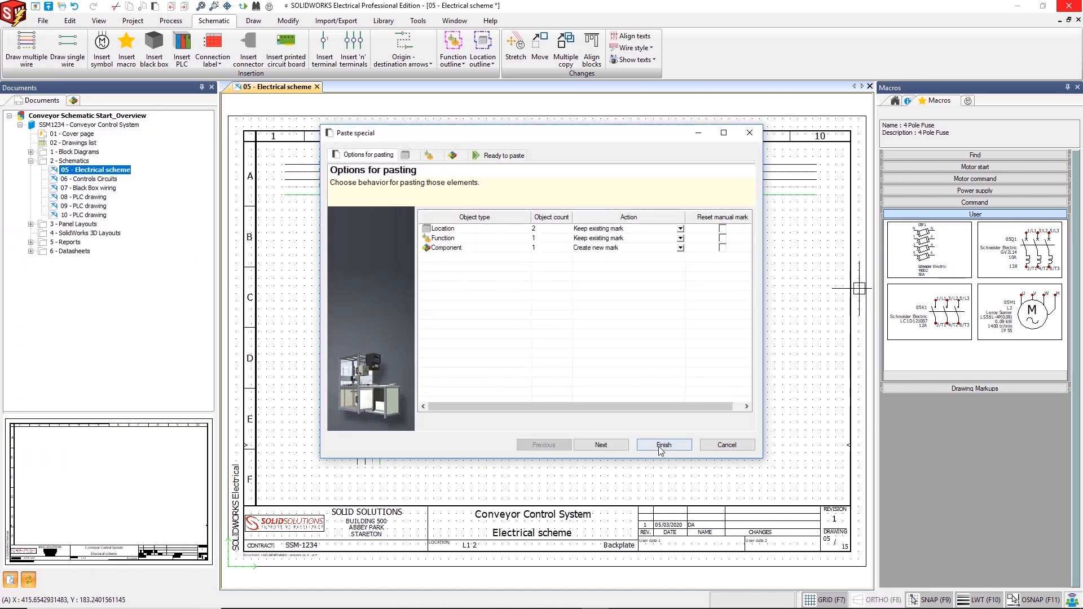
# Finish Paste special and place the copied motor starter circuit beside the first one
pyautogui.click(662, 444)
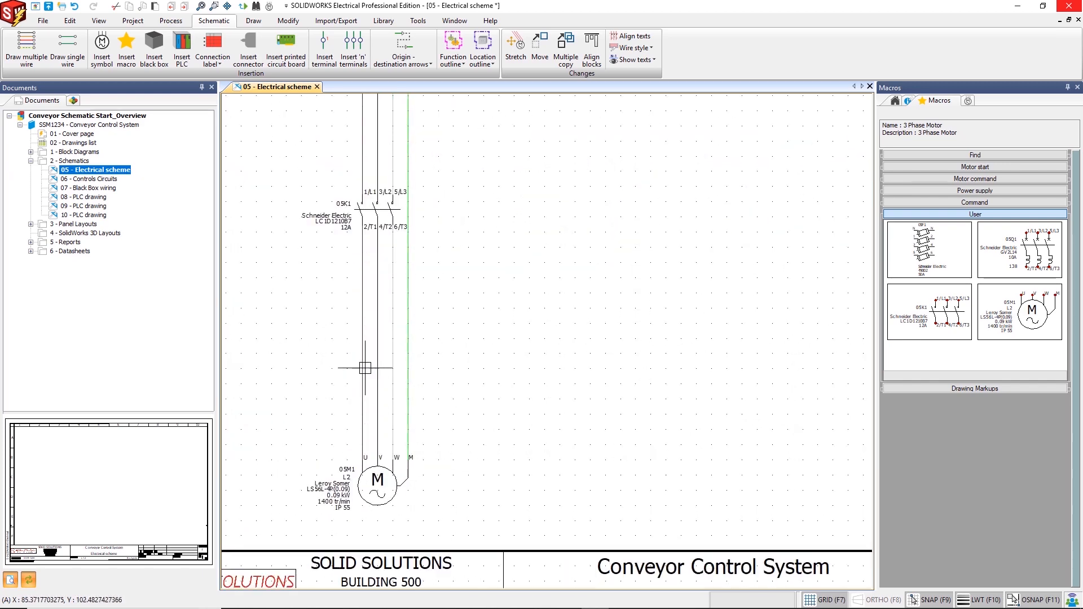
pyautogui.click(353, 48)
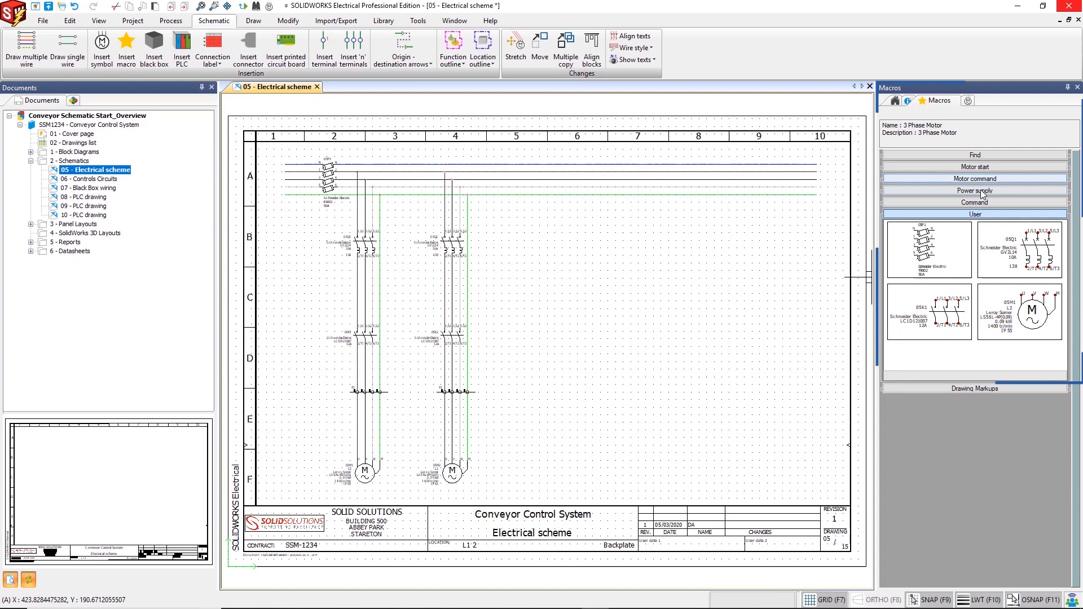
# Place the Power Supply IEC transformer macro and insert black box 05J1 across the red wires
pyautogui.click(973, 191)
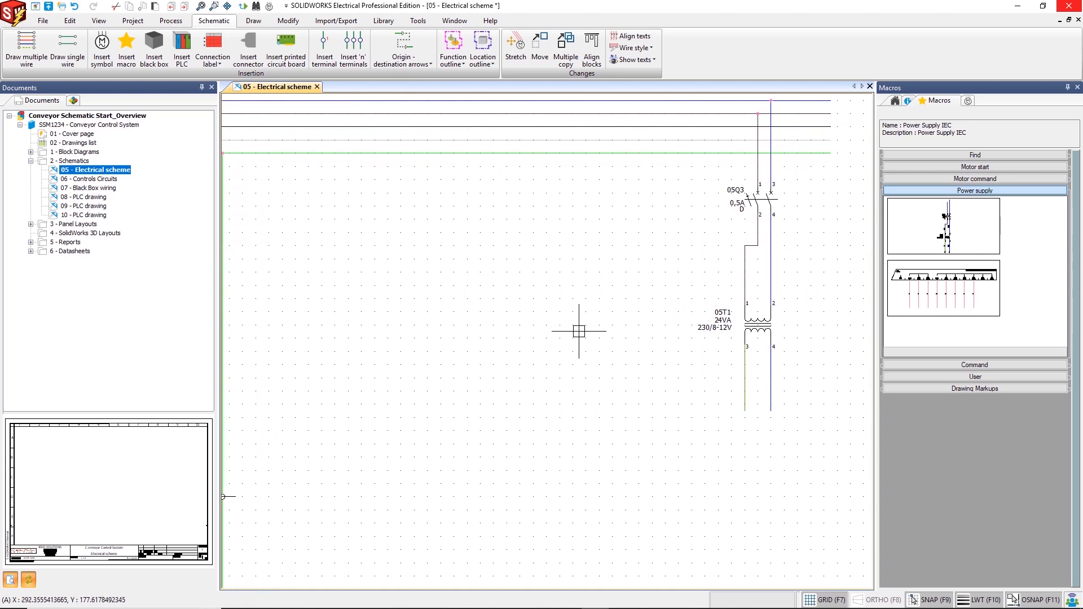
pyautogui.click(68, 49)
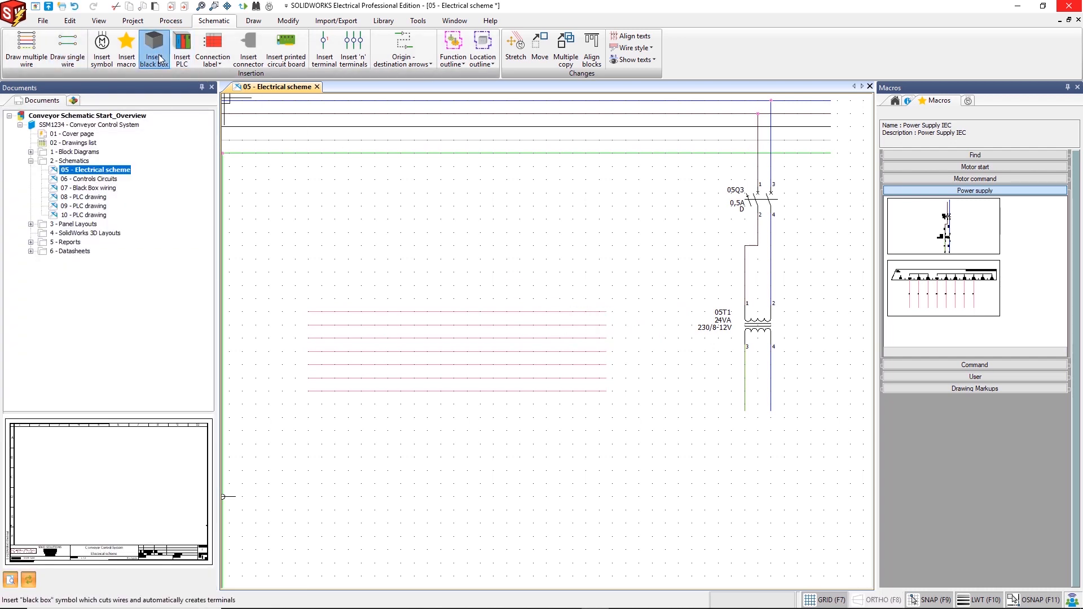
pyautogui.click(154, 49)
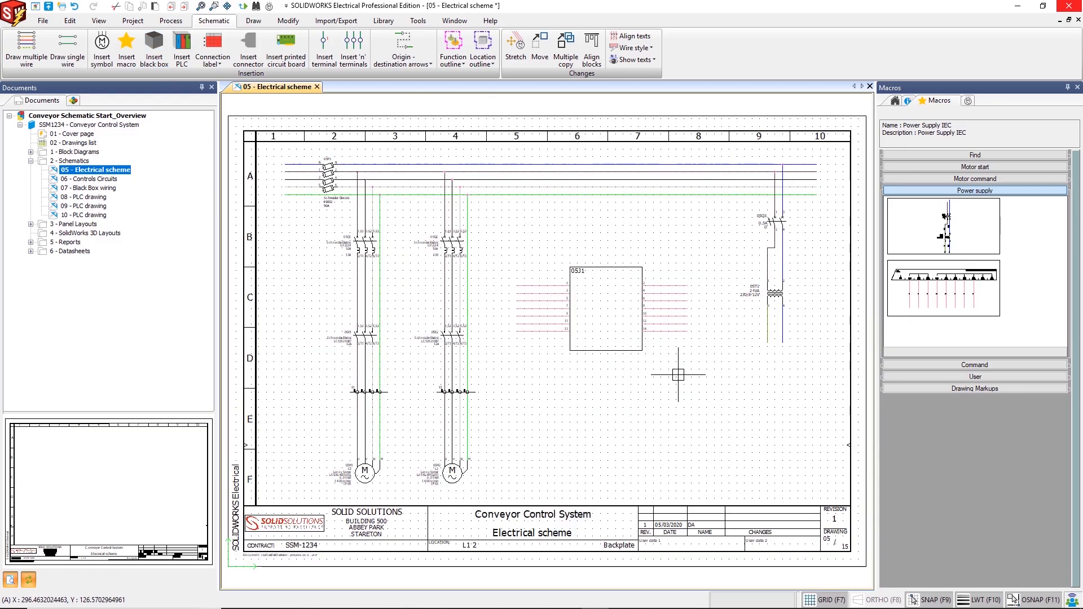
pyautogui.click(171, 20)
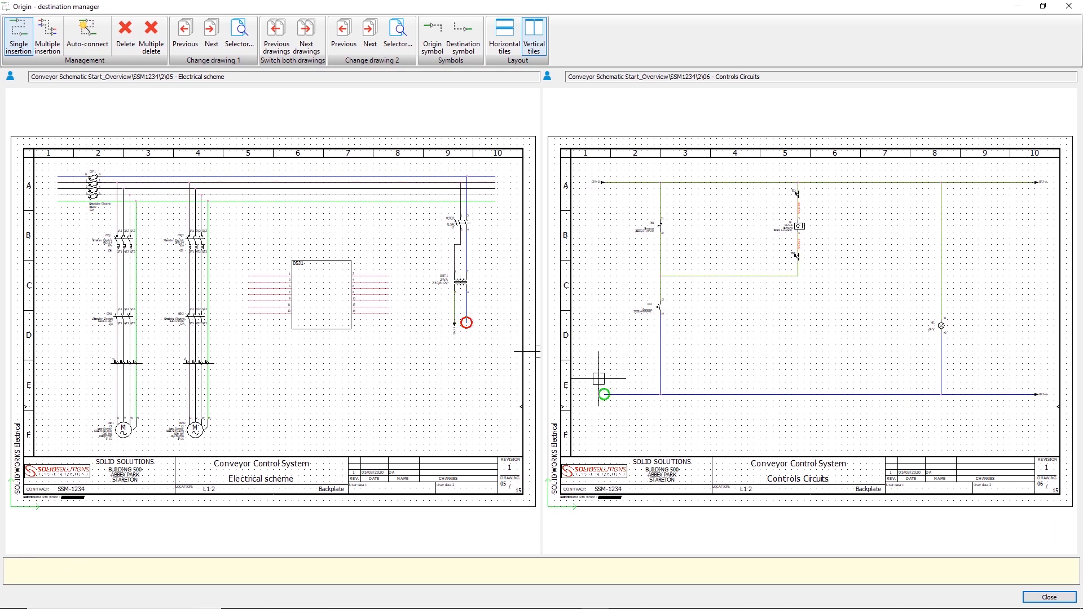
# Link the transformer output to the Controls Circuits line and check the matching arrow origin
pyautogui.click(1047, 596)
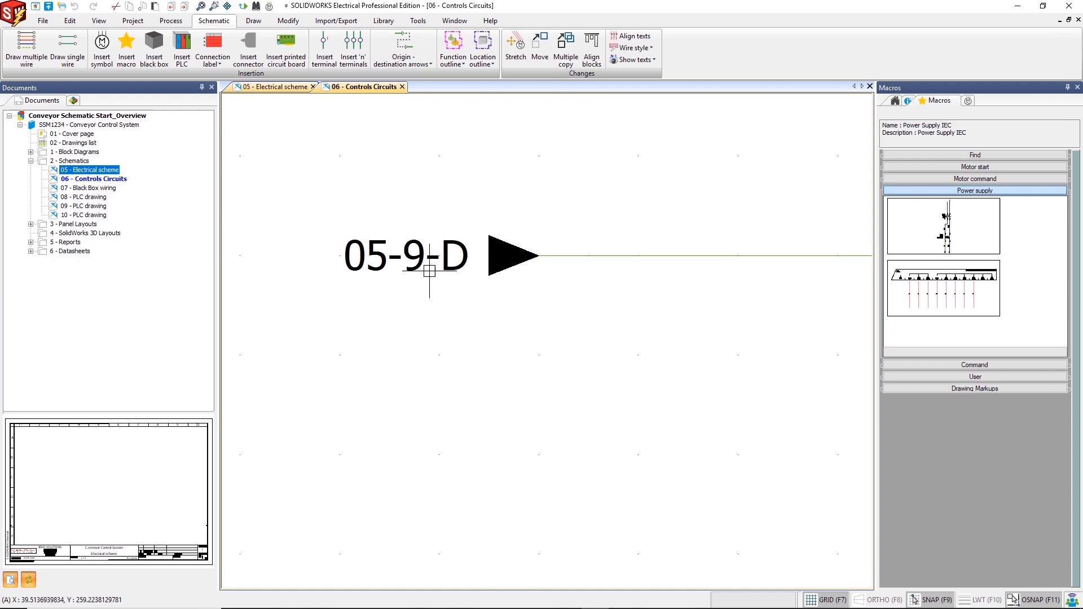
pyautogui.click(276, 87)
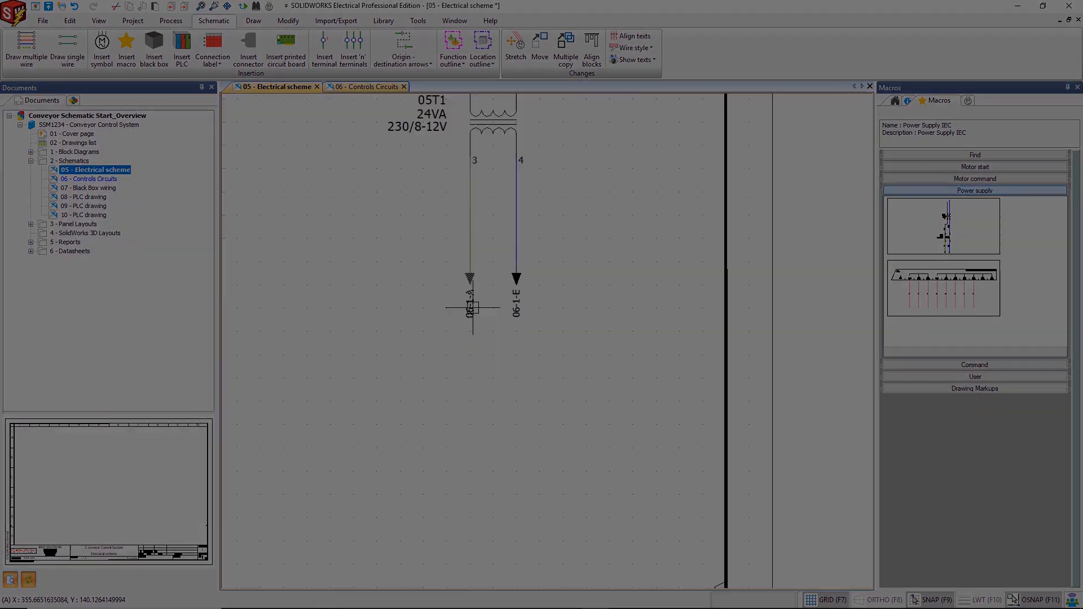
pyautogui.click(170, 20)
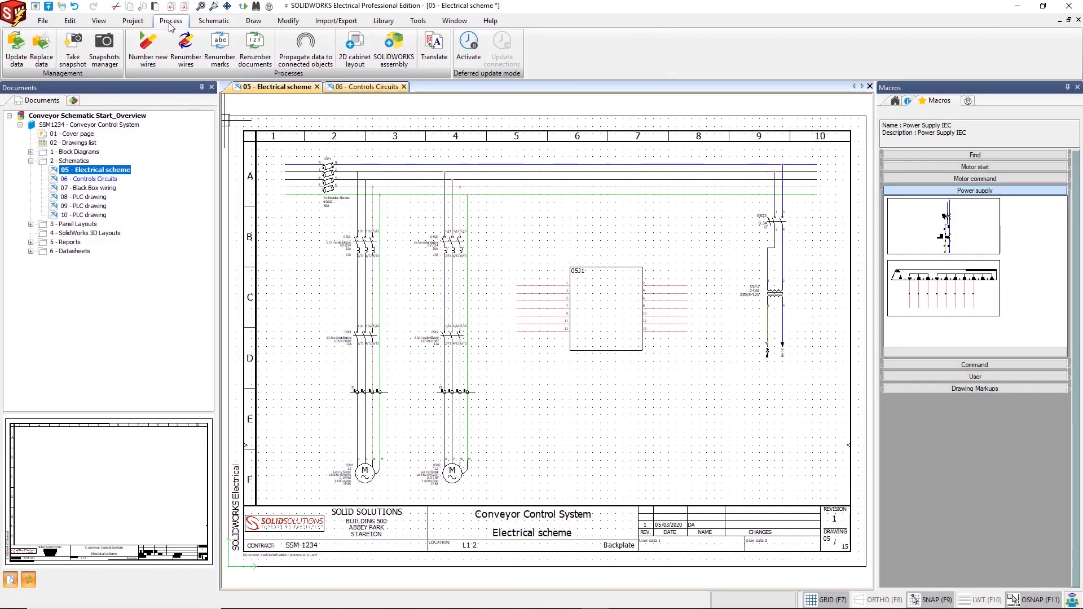
# Number only the newly drawn wires via Process > Number new wires
pyautogui.click(147, 49)
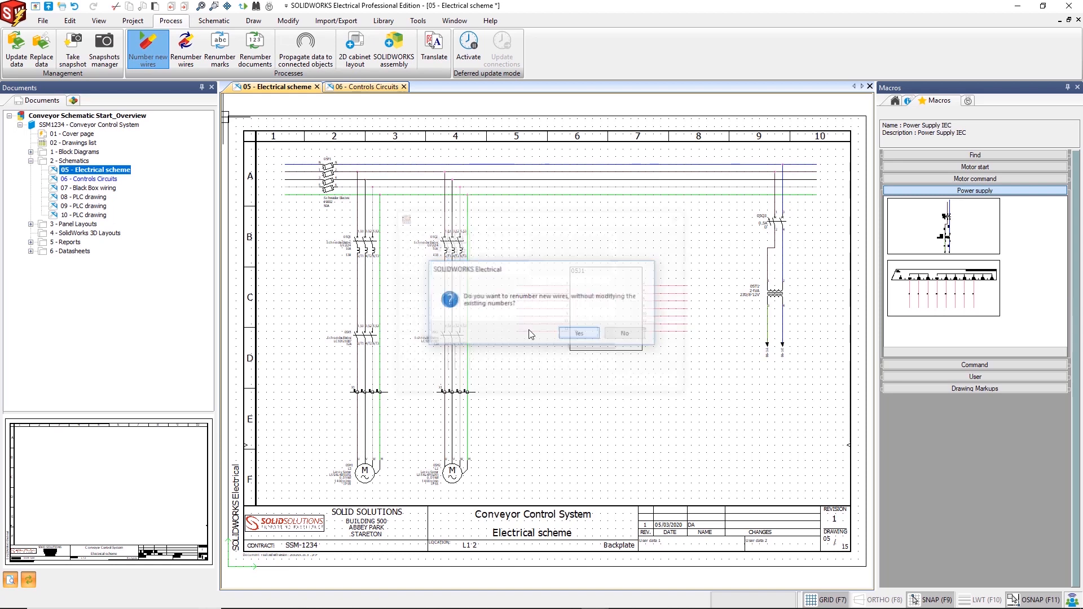
pyautogui.click(578, 332)
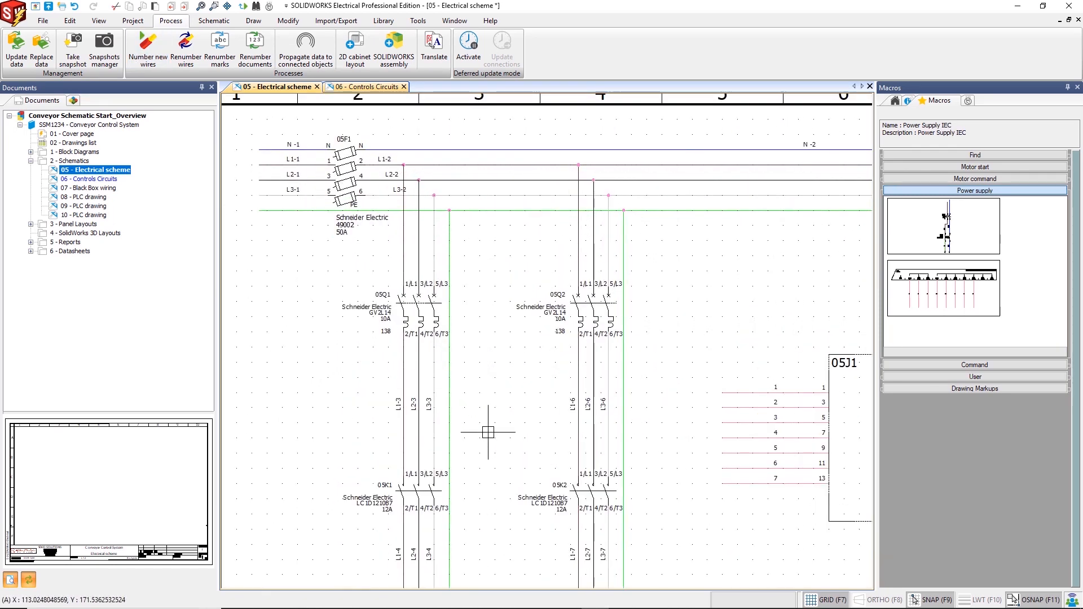
pyautogui.scroll(-3)
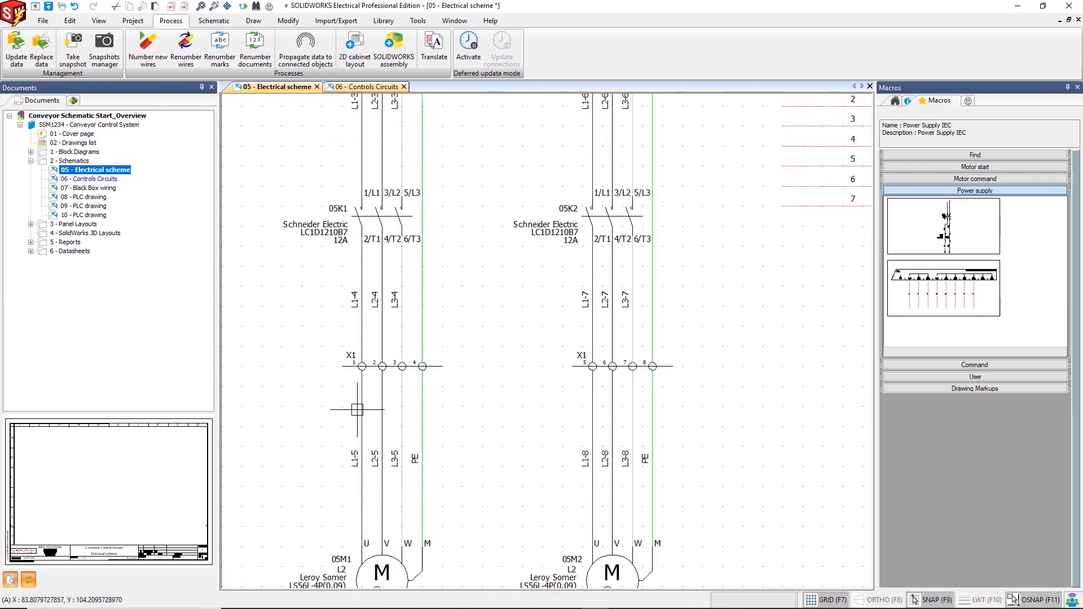
# Generate the X1 terminal strip drawing into the chosen book as sheet 16
pyautogui.rightClick(355, 359)
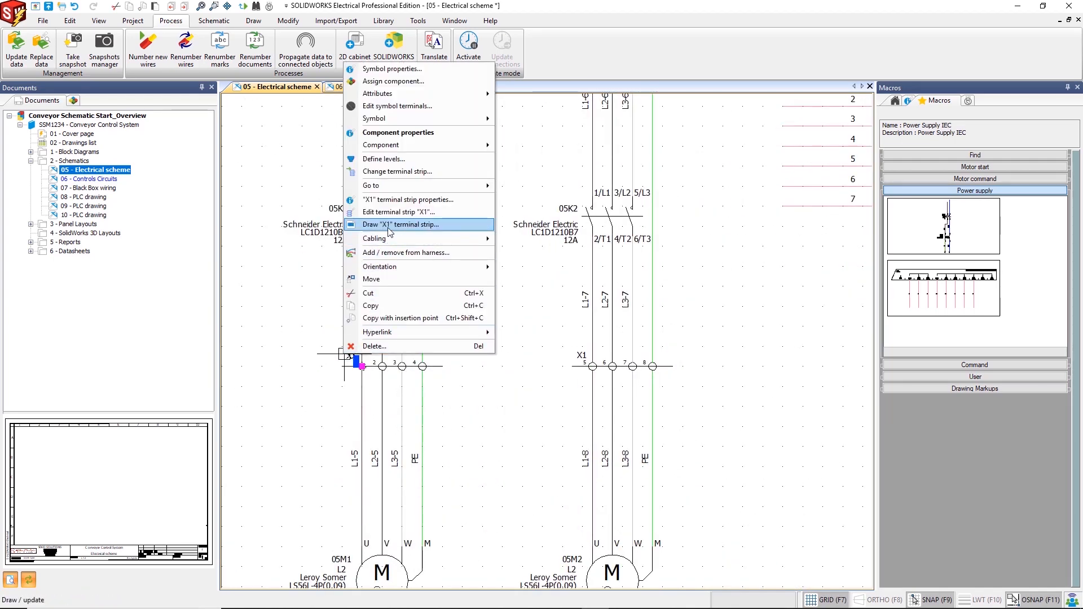
pyautogui.click(399, 225)
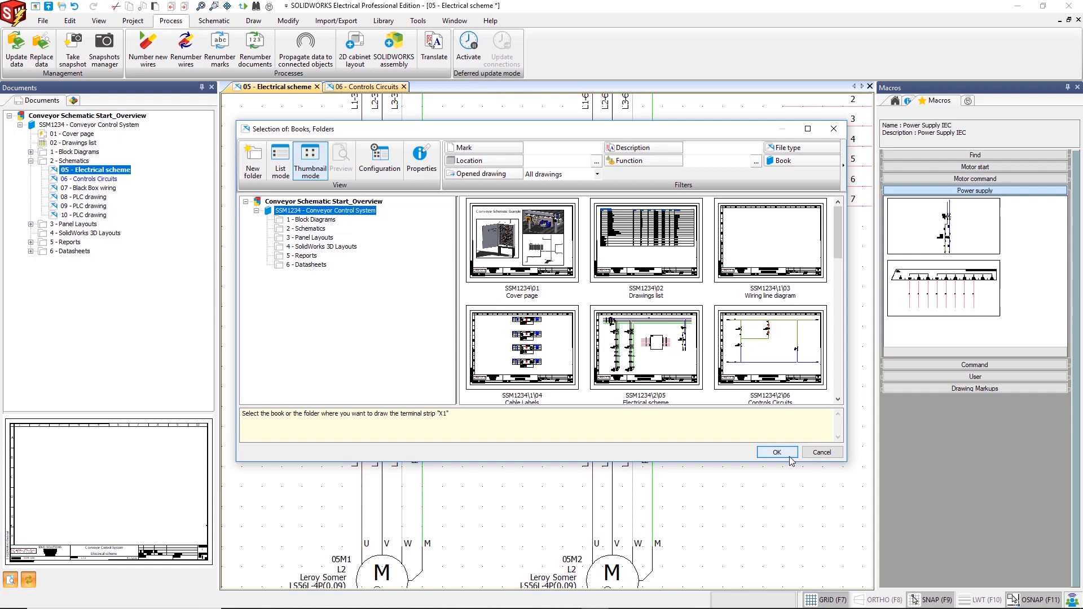
pyautogui.click(776, 451)
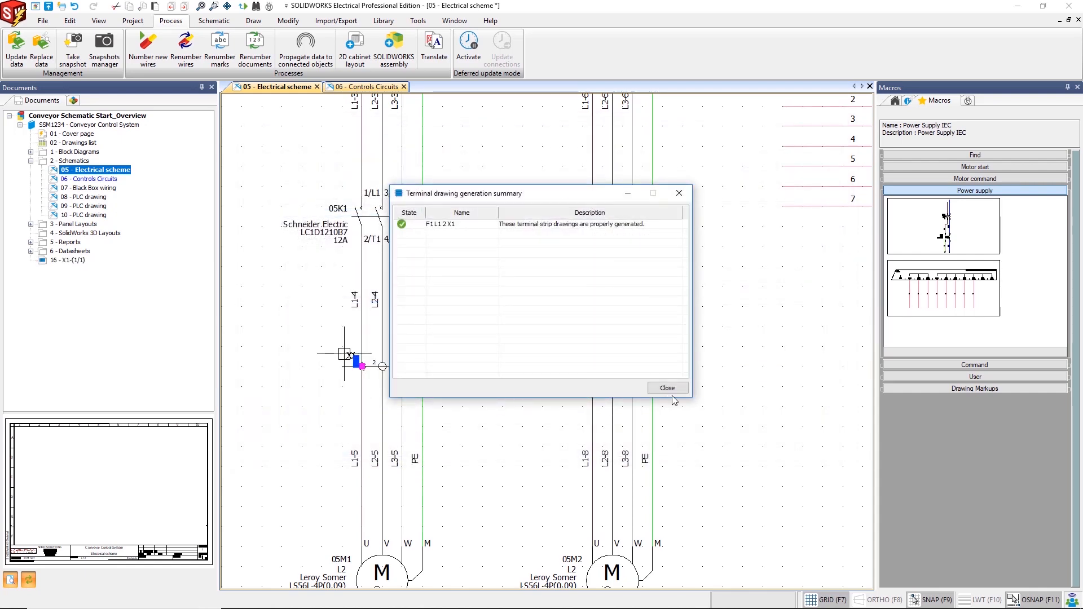
pyautogui.click(665, 387)
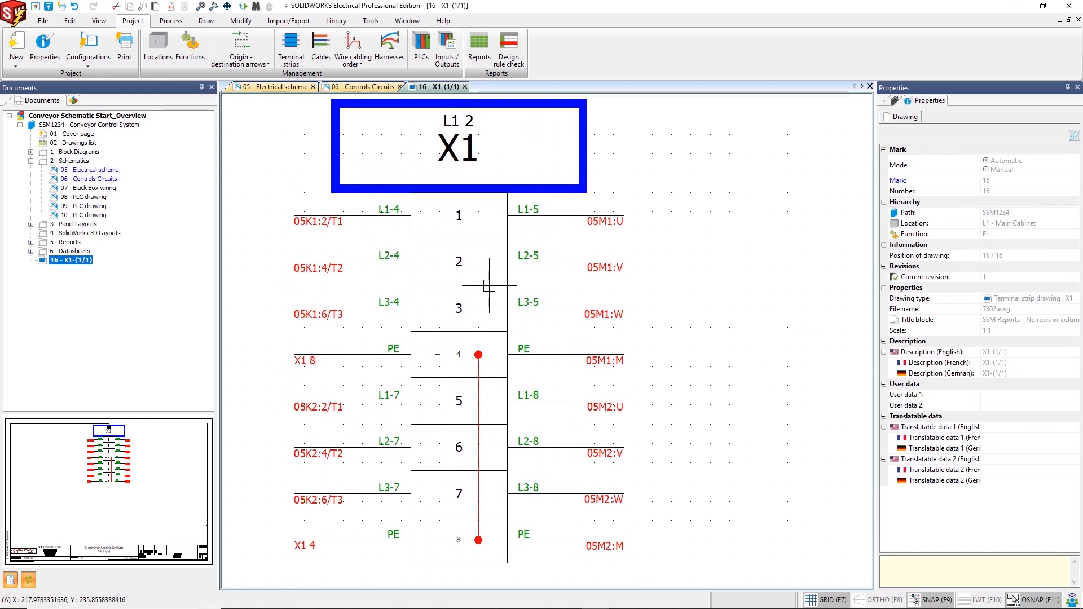
pyautogui.rightClick(458, 215)
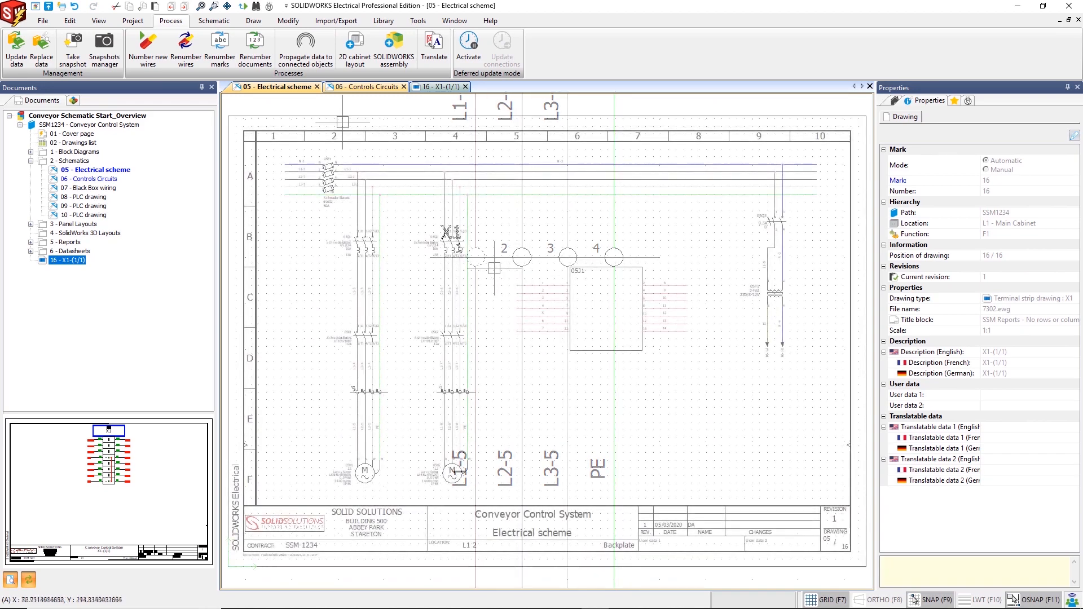
# Review the cable list, Bill Of Materials by manufacturer and wires by line style reports
pyautogui.click(133, 20)
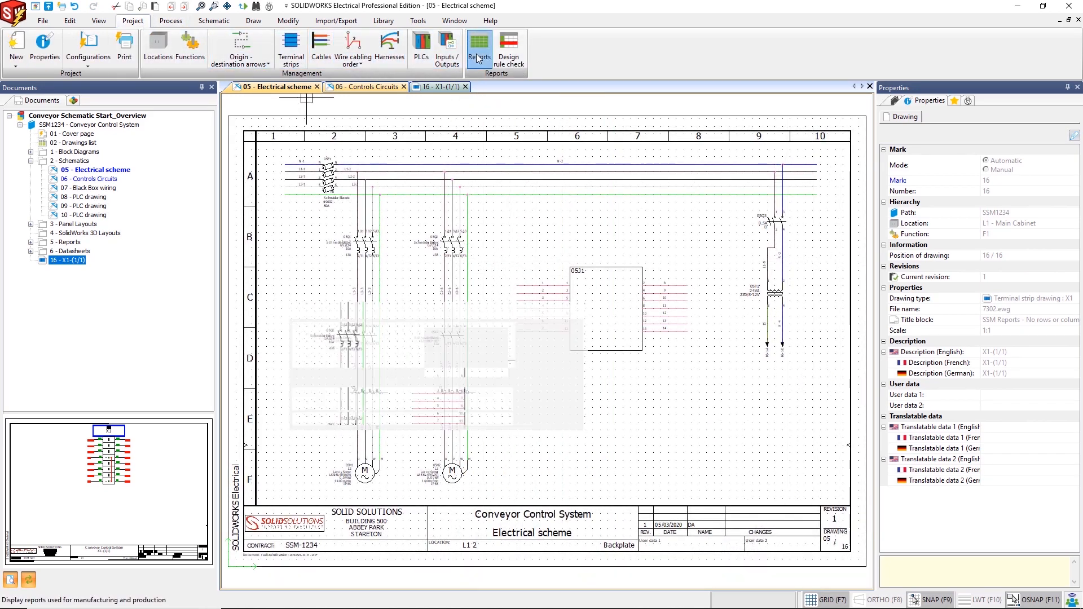
pyautogui.click(478, 46)
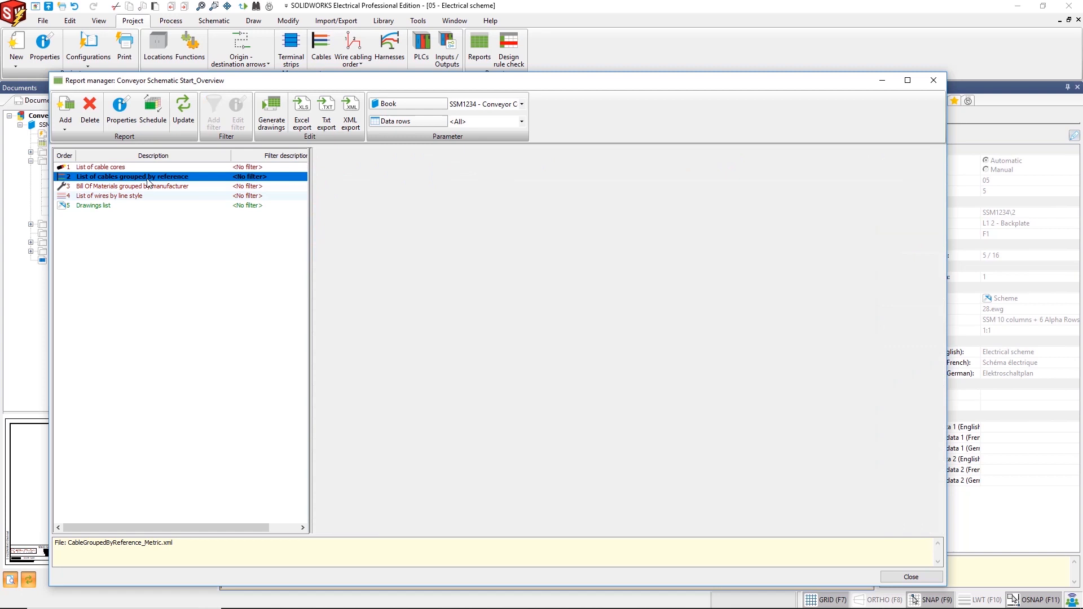
pyautogui.click(138, 186)
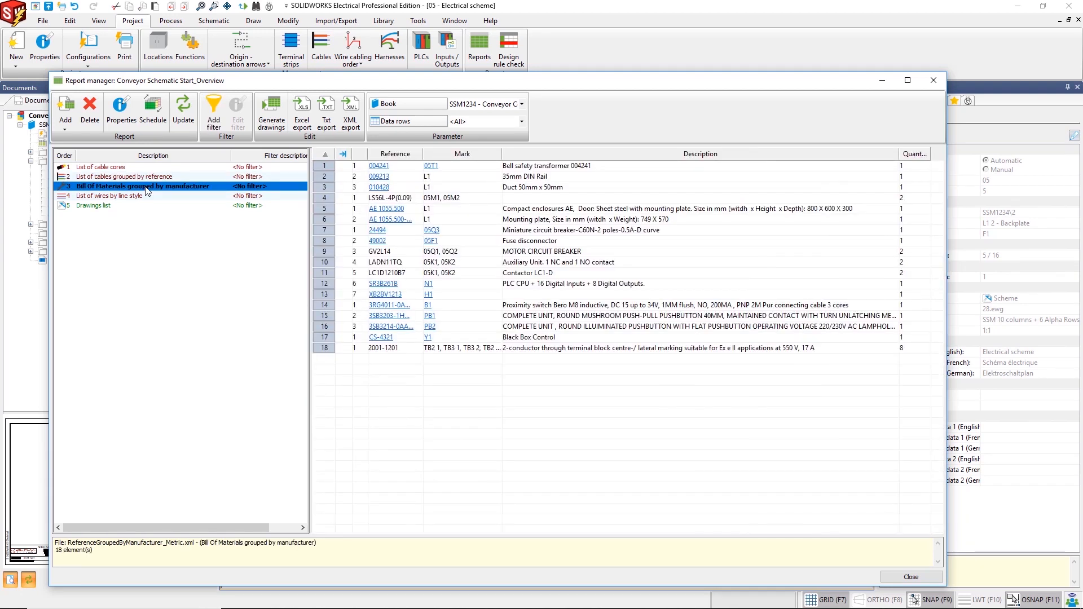
pyautogui.click(115, 195)
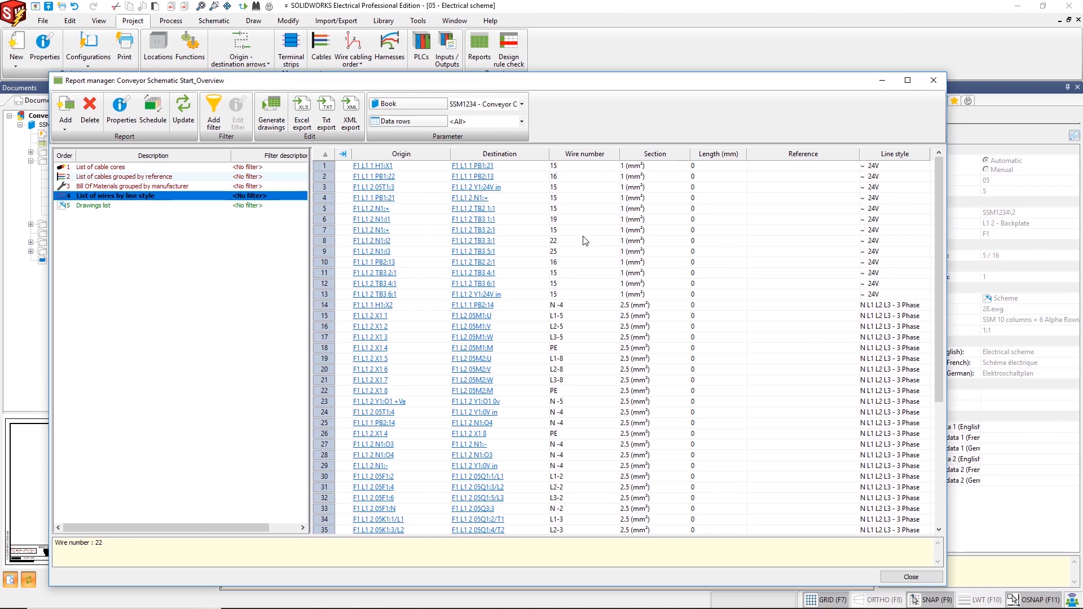
# Generate the report drawings into their destination books and close the report manager
pyautogui.click(271, 110)
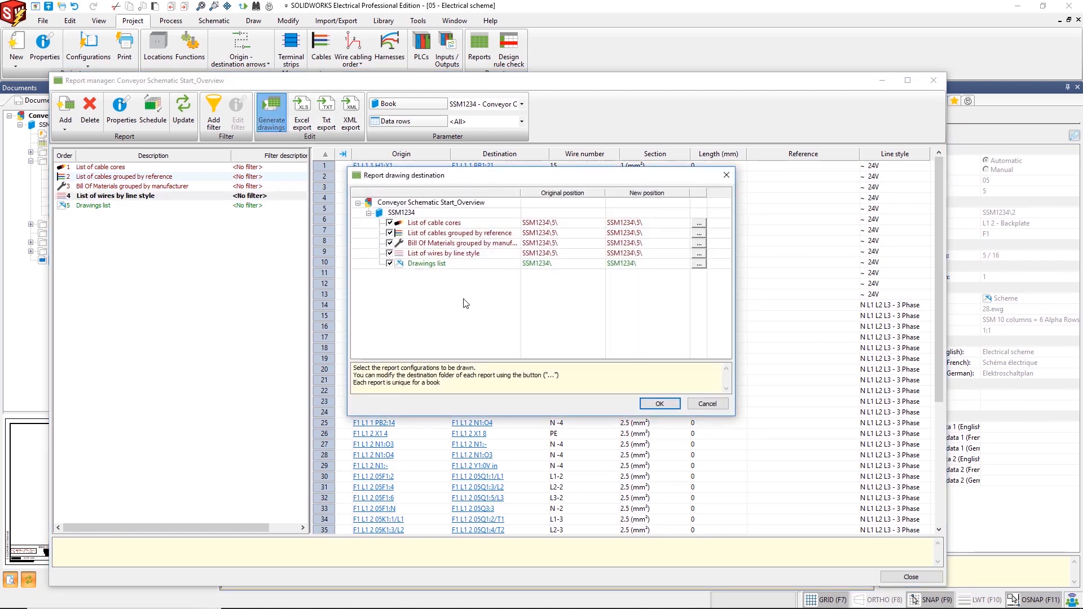
pyautogui.click(658, 404)
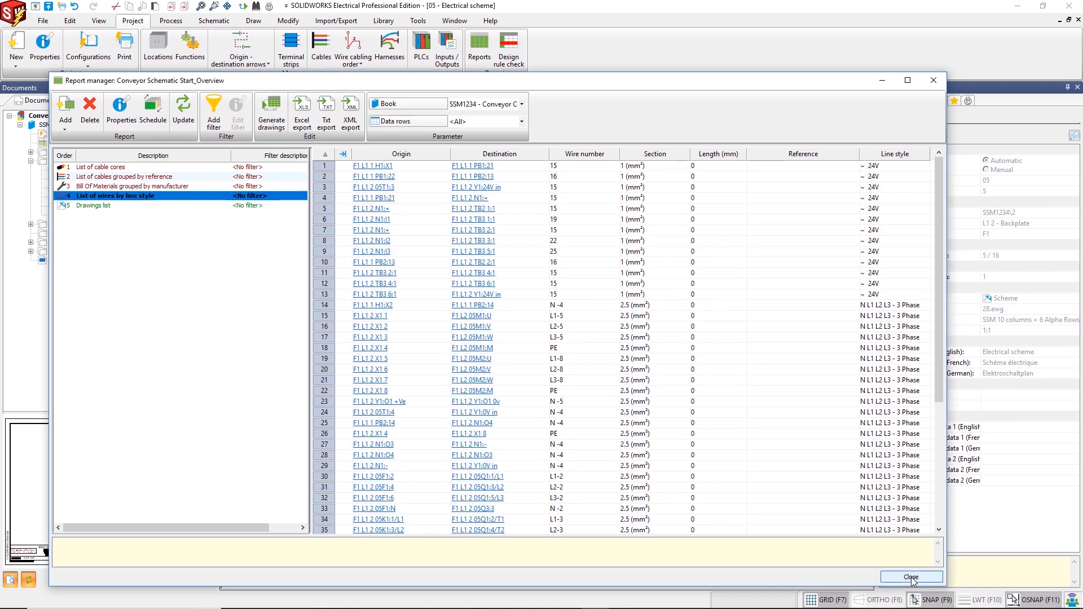
pyautogui.click(910, 576)
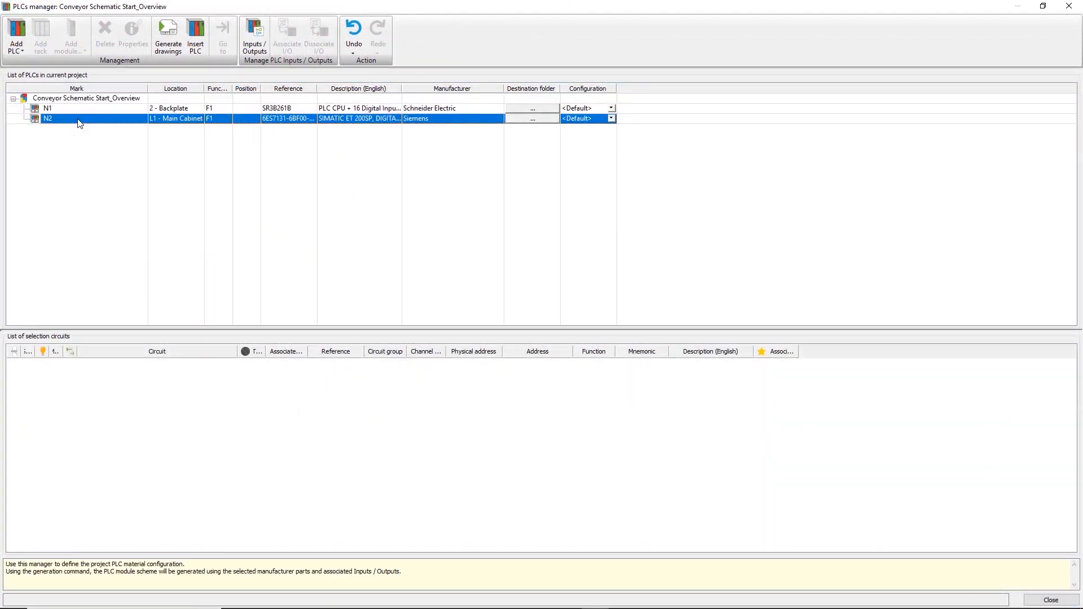
# Generate drawings for PLC N2 and open the newly created PLC sheet
pyautogui.click(167, 35)
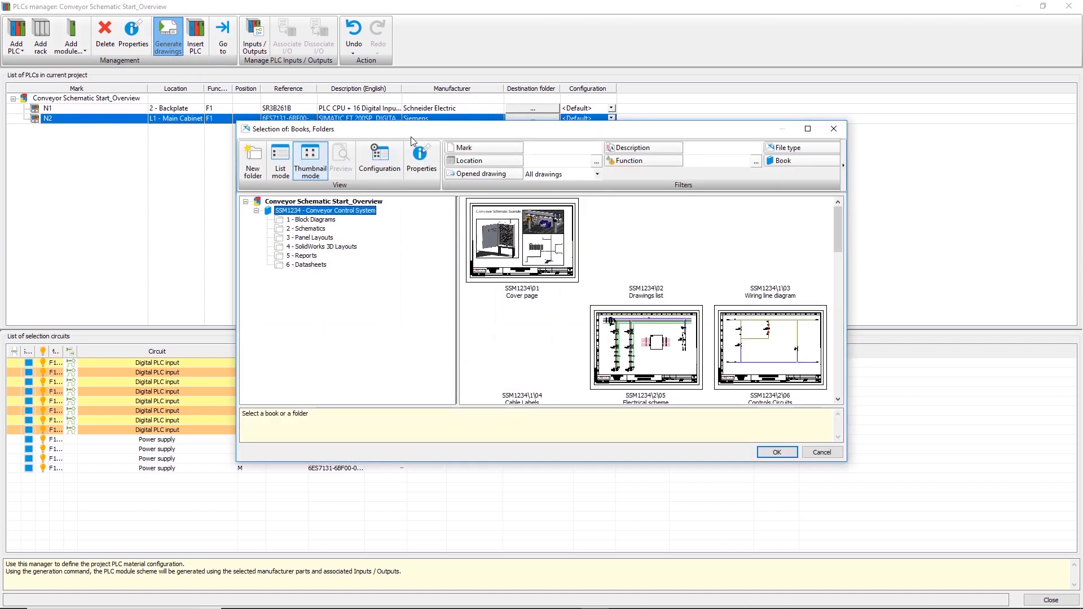
pyautogui.click(776, 451)
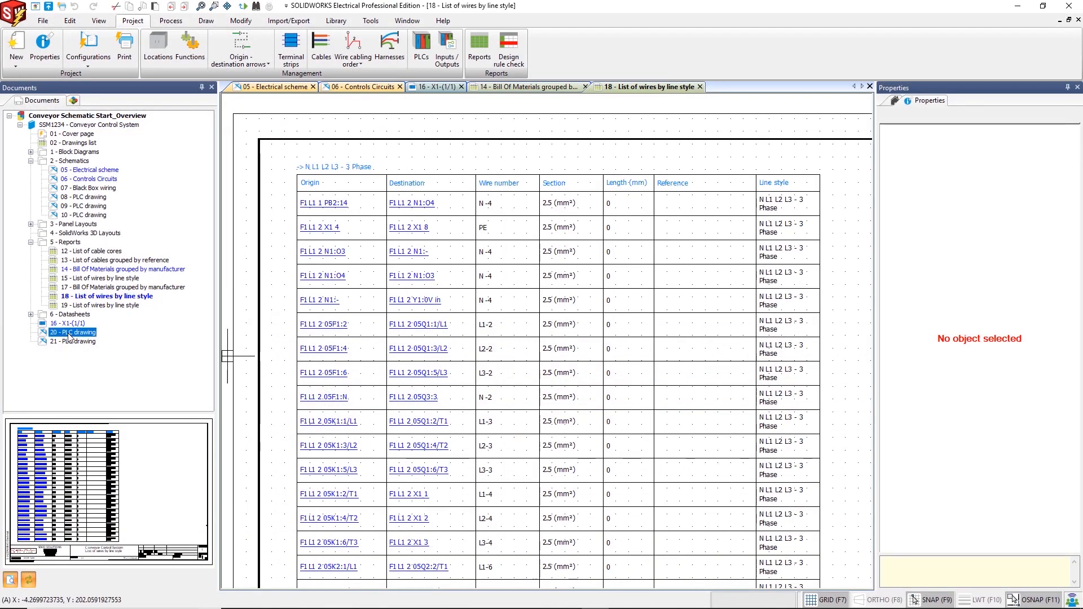
pyautogui.doubleClick(72, 332)
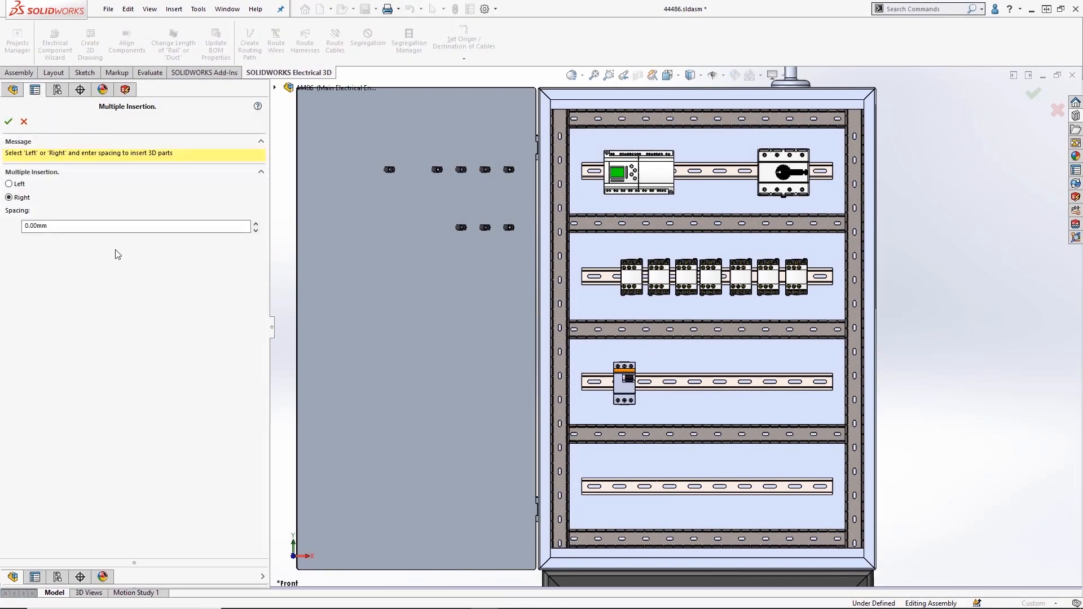
# Insert the 3D parts to the Right along the DIN rail with 10.00mm spacing
pyautogui.write('10.00mm')
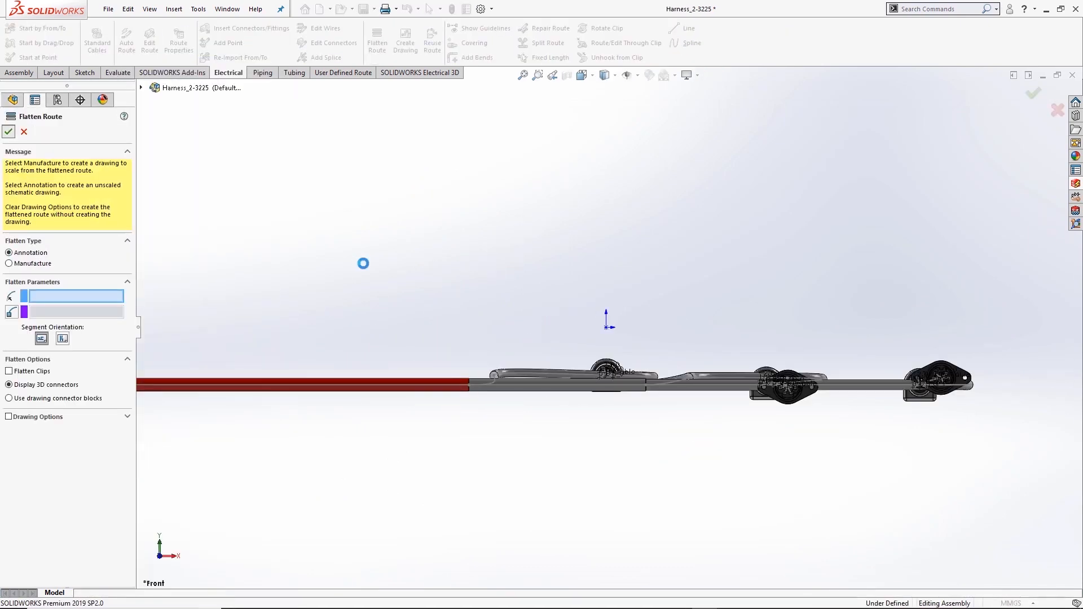
# Confirm Flatten Route in Annotation mode to lay out the harness with segment lengths
pyautogui.click(9, 131)
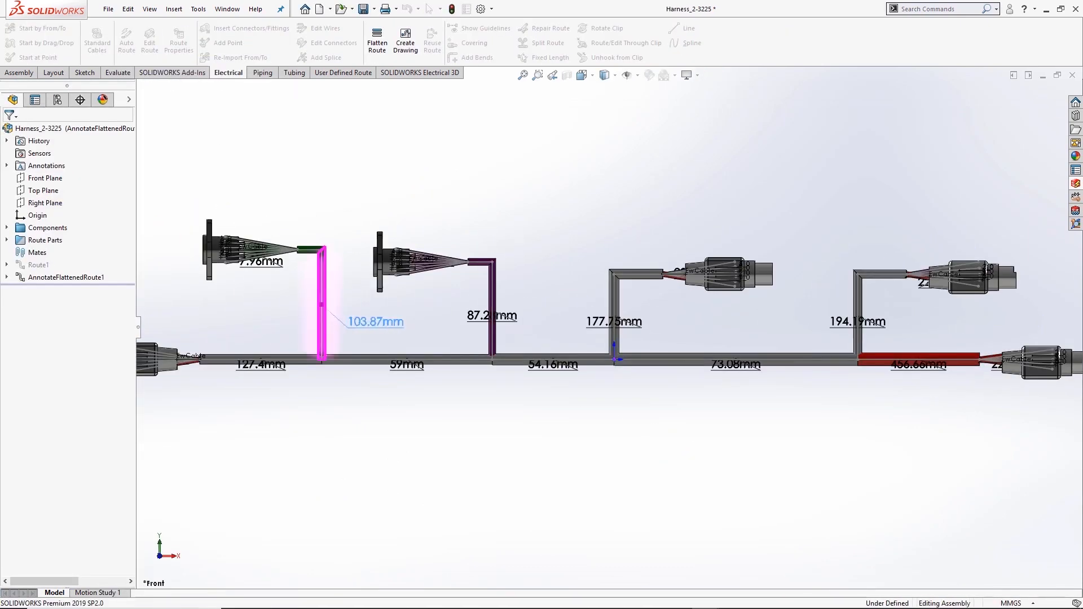